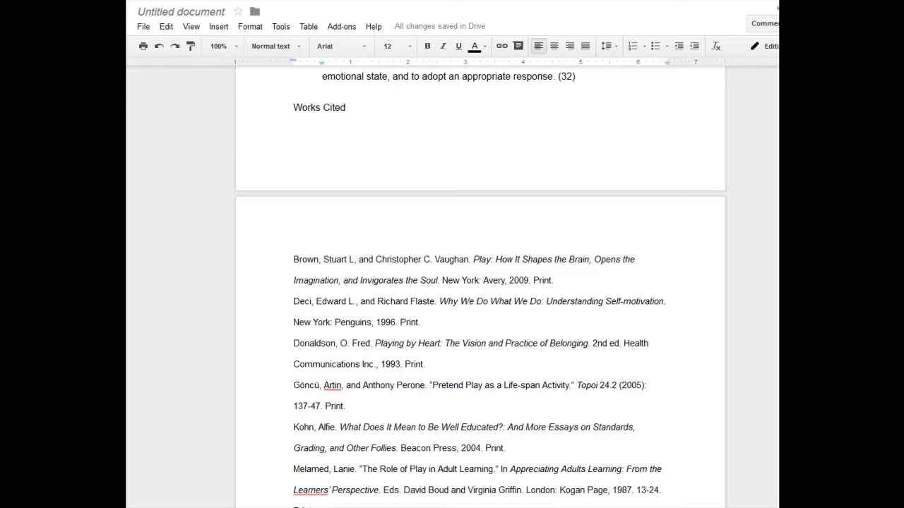
{"action": "mouse_move", "coordinate": [664, 231]}
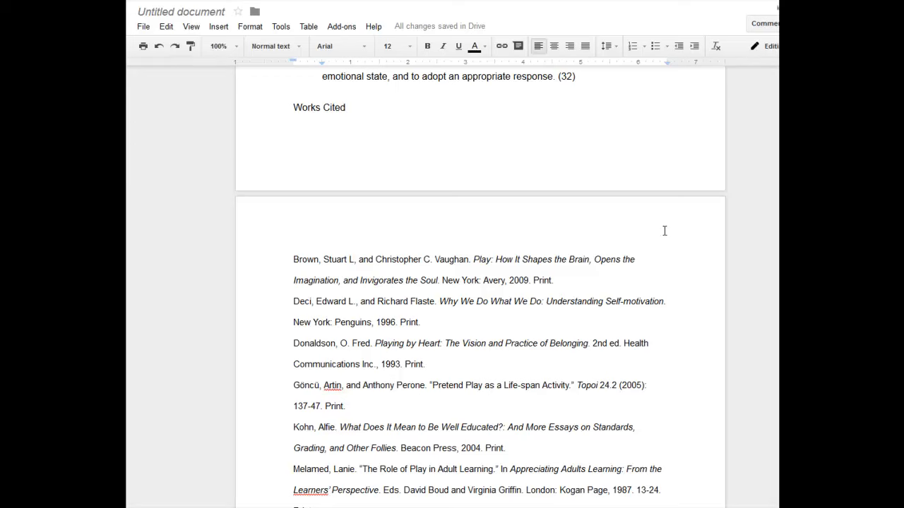
Insert a page break before 'Works Cited' so it starts a new page.
{"action": "left_click", "coordinate": [294, 108]}
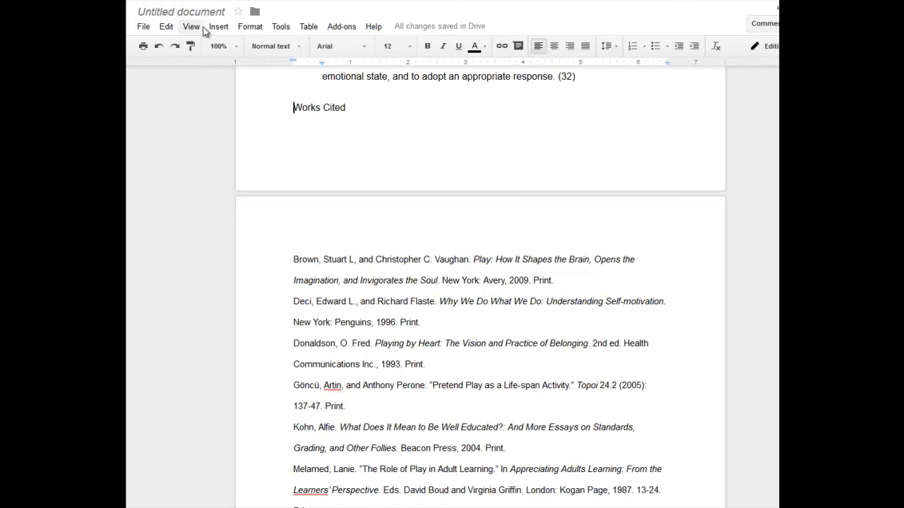
{"action": "left_click", "coordinate": [219, 26]}
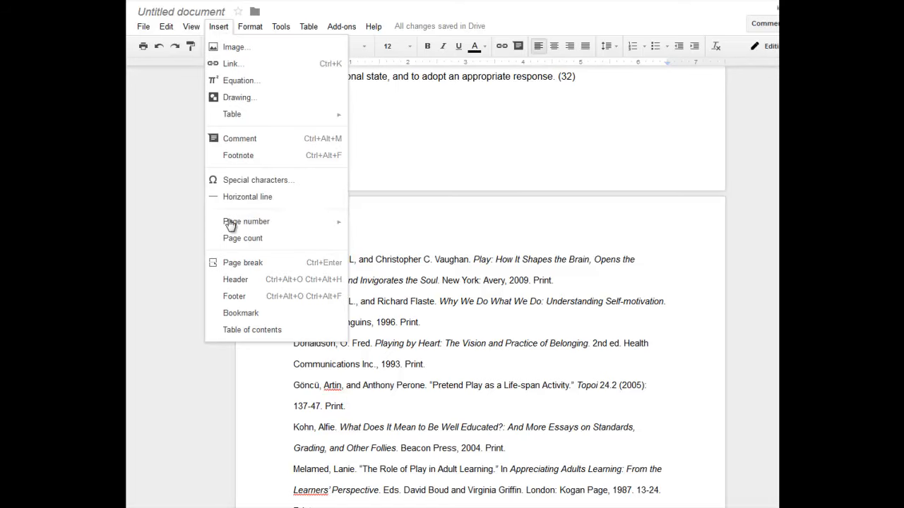
{"action": "left_click", "coordinate": [242, 262]}
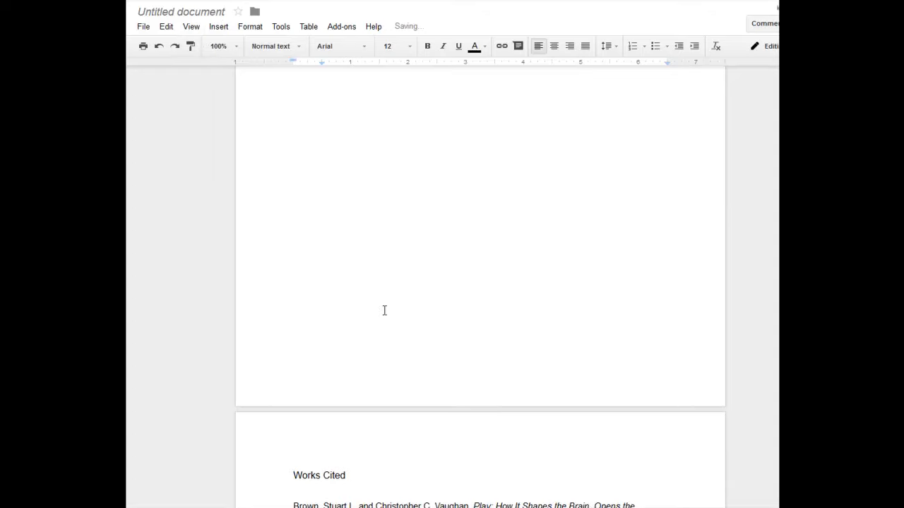
{"action": "scroll", "scroll_direction": "down", "scroll_amount": 3}
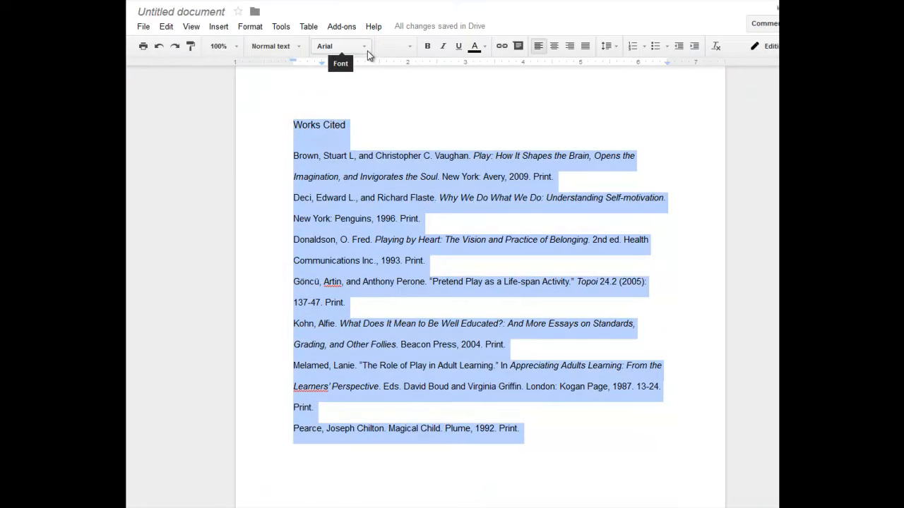
Change the title and citations from Arial to Times New Roman 12 pt.
{"action": "left_click", "coordinate": [339, 46]}
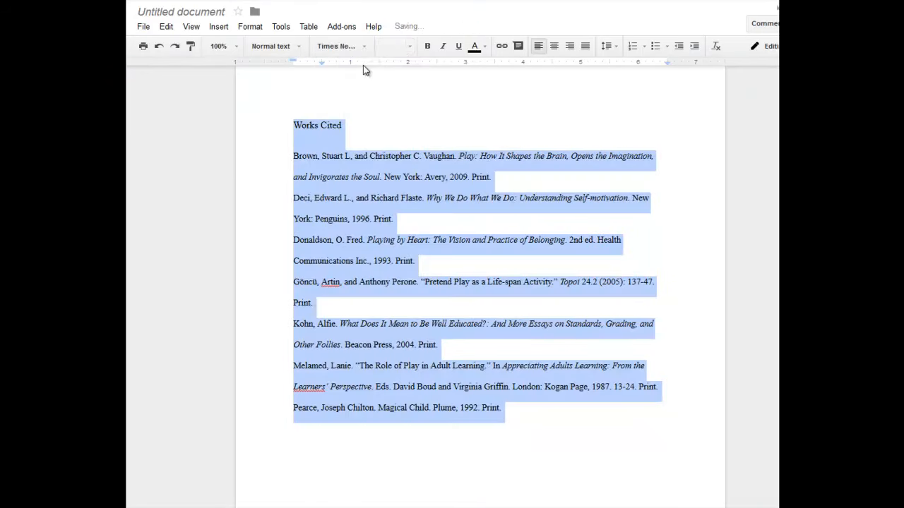
{"action": "left_click", "coordinate": [393, 46]}
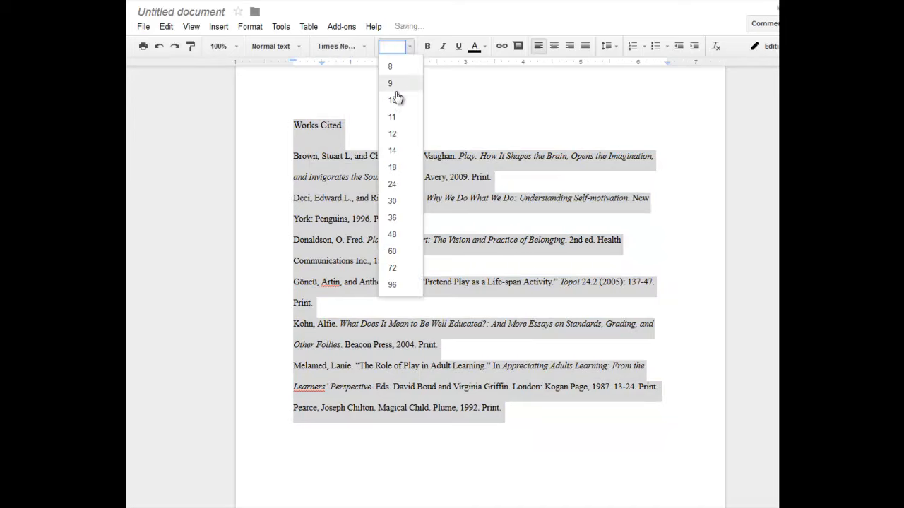
{"action": "left_click", "coordinate": [392, 133]}
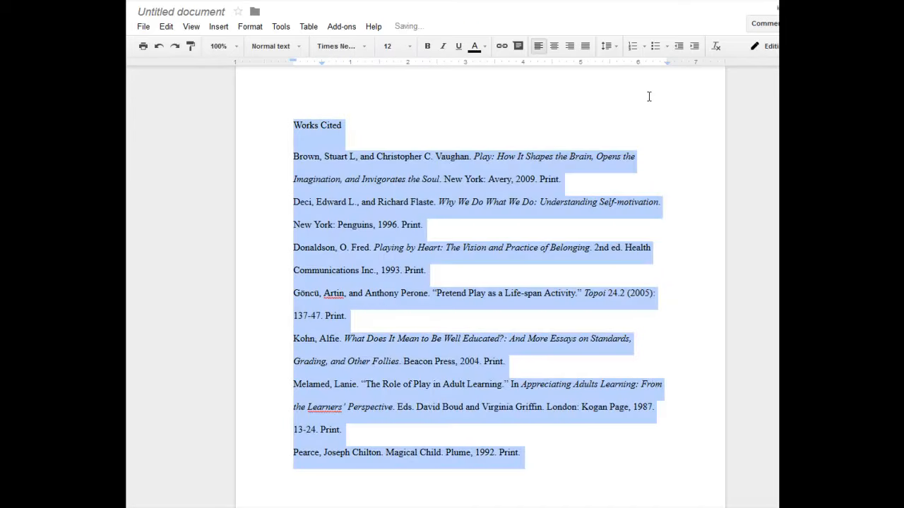
{"action": "left_click", "coordinate": [606, 46]}
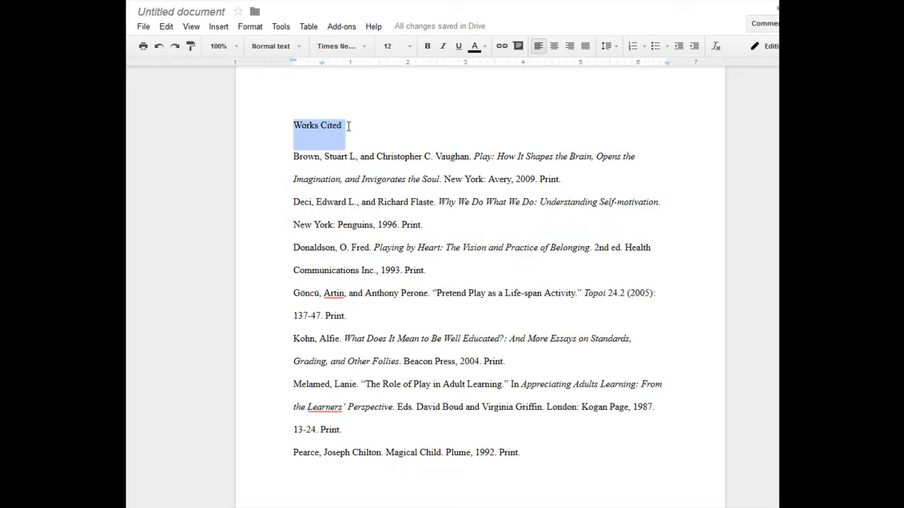
{"action": "mouse_move", "coordinate": [553, 46]}
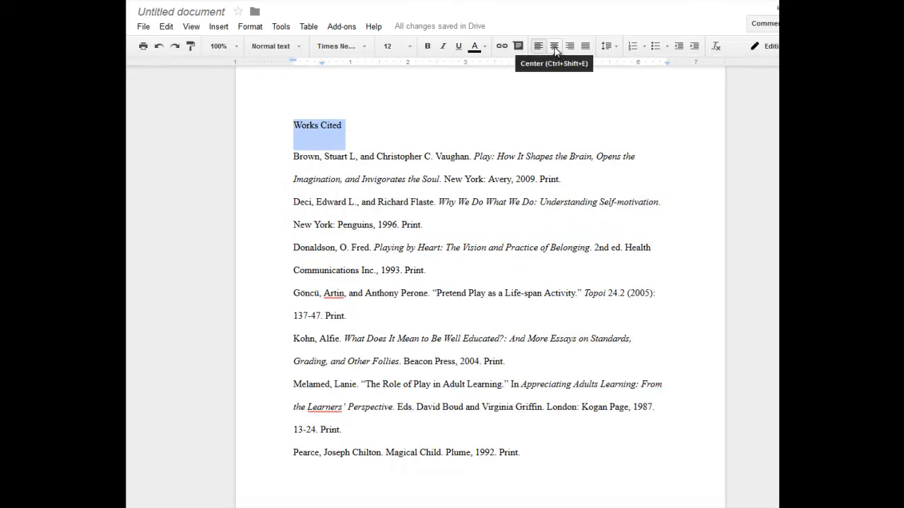
Center the 'Works Cited' heading and select the citation entries below it.
{"action": "left_click", "coordinate": [553, 45]}
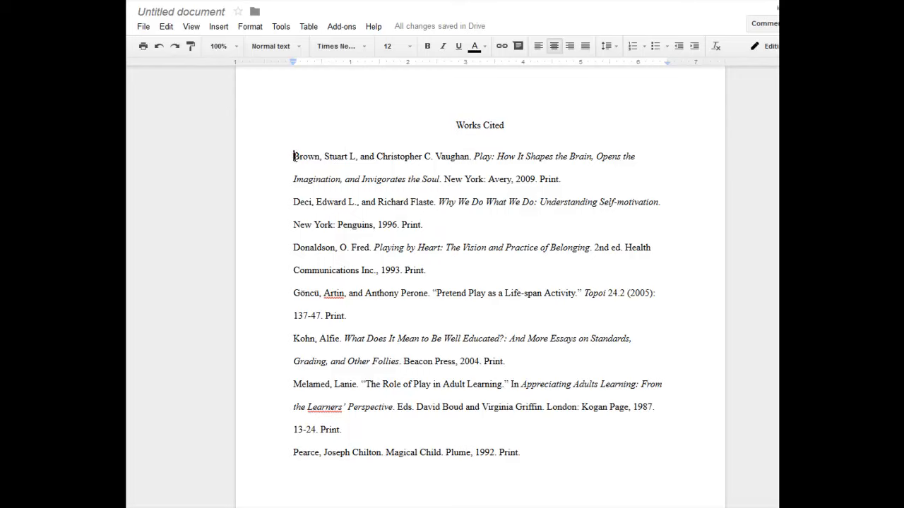
{"action": "left_click_drag", "start_coordinate": [293, 156], "coordinate": [521, 453]}
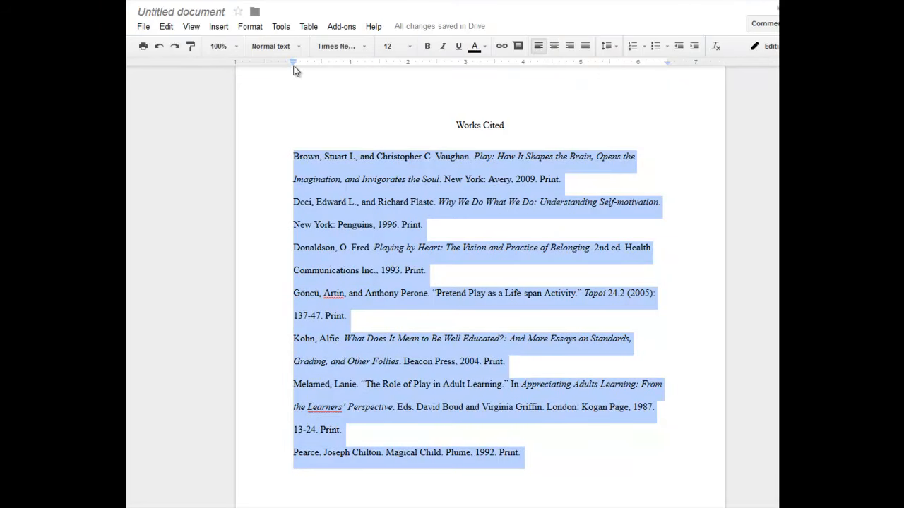
{"action": "mouse_move", "coordinate": [294, 68]}
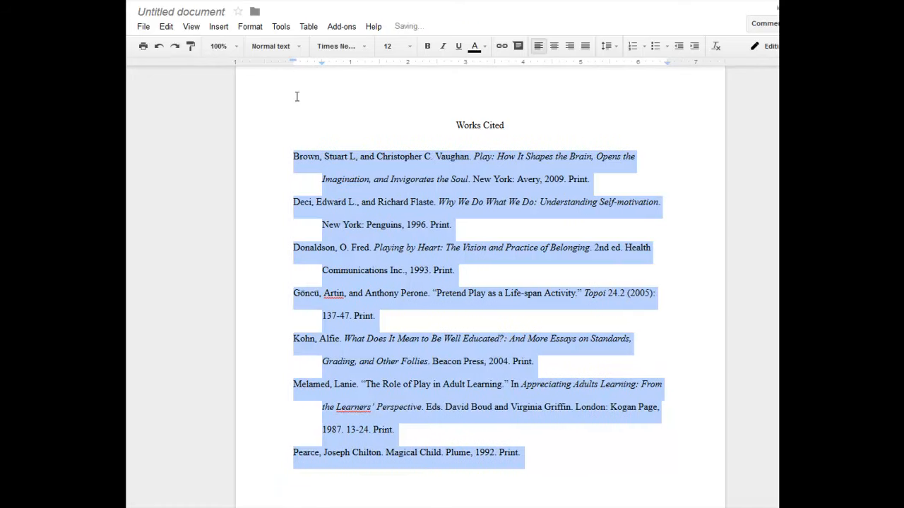
Deselect the citations to review their 0.5-inch hanging indents.
{"action": "left_click", "coordinate": [376, 315]}
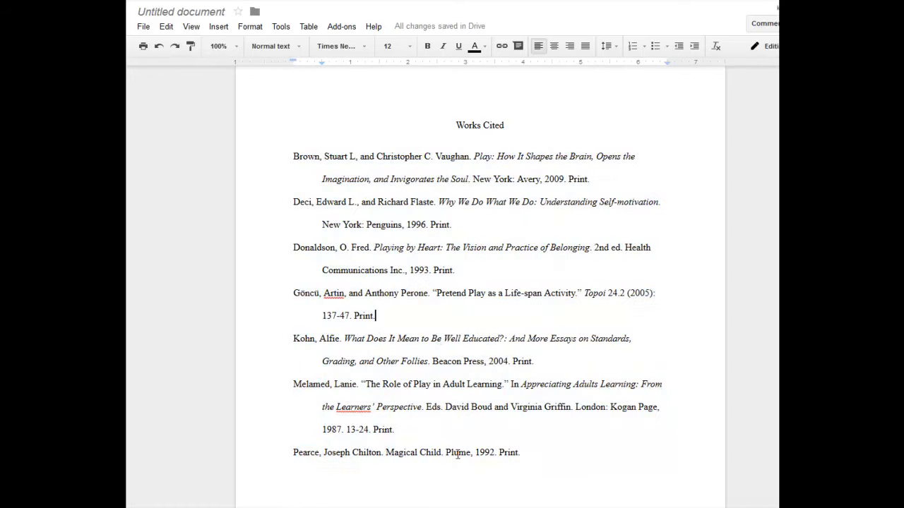